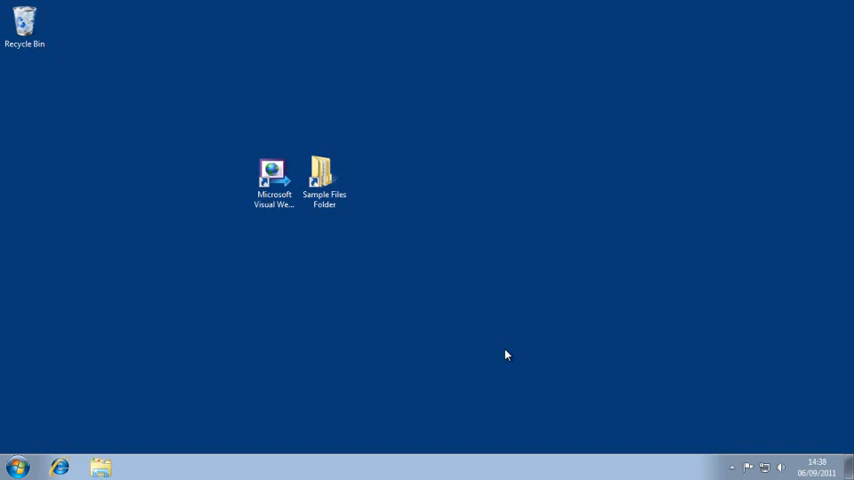
Open Windows Explorer and browse to C:\Practice\ASP.NET\My Project showing My Project.sln
{"action": "left_click", "coordinate": [272, 176]}
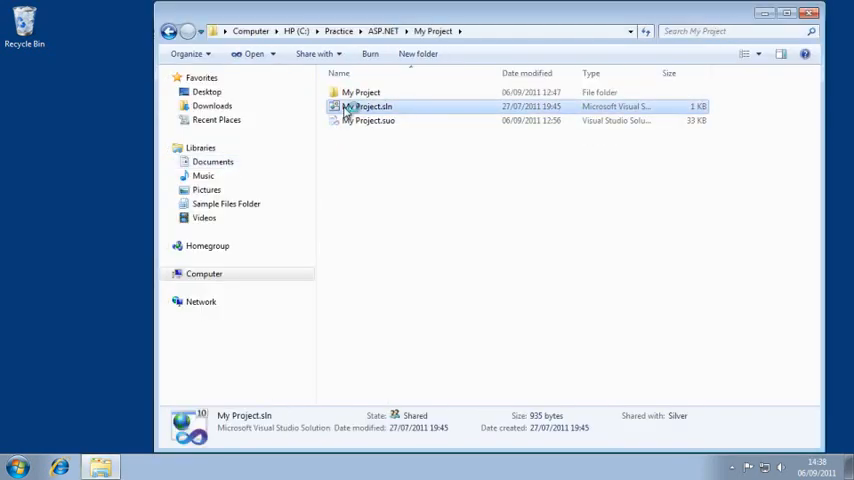
Open My Project.sln and view the CalculatorFunctions.cs class code
{"action": "double_click", "coordinate": [368, 106]}
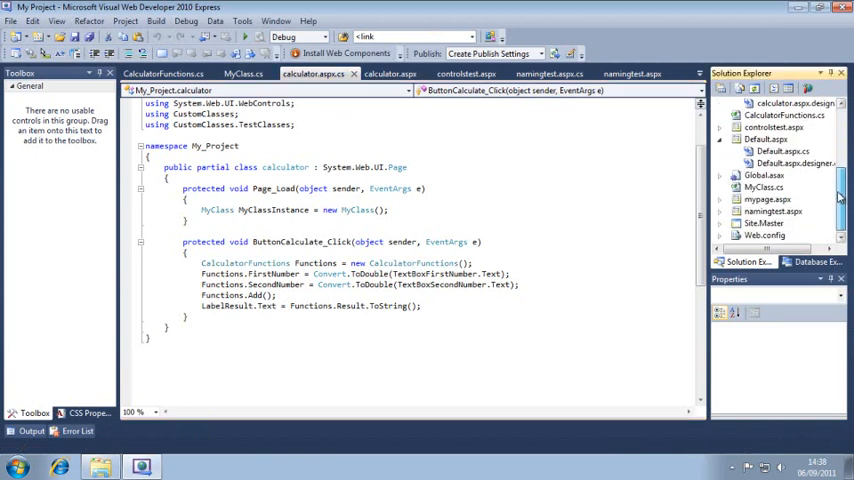
{"action": "left_click", "coordinate": [784, 116]}
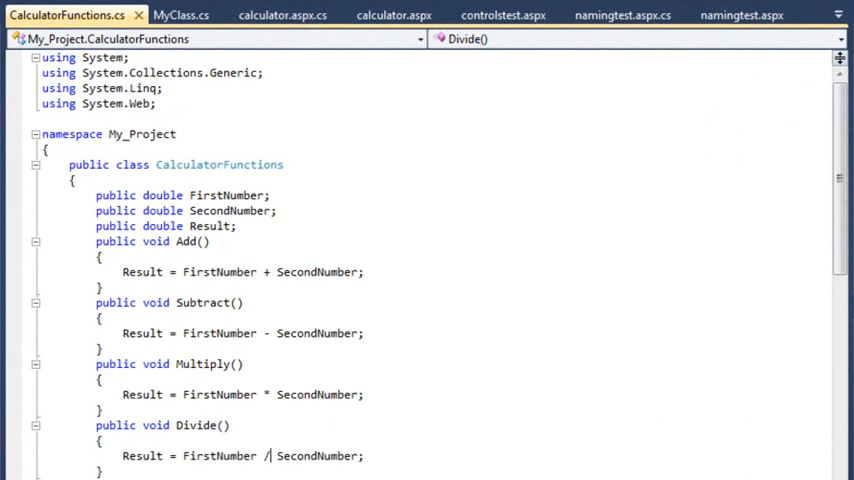
{"action": "mouse_move", "coordinate": [608, 104]}
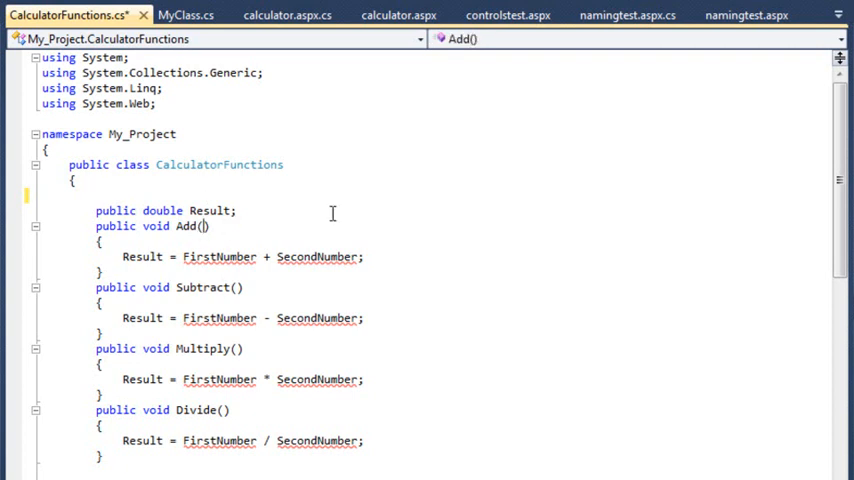
Change Add to take double FirstNumber and double SecondNumber parameters, replacing the removed fields
{"action": "type", "text": "double First"}
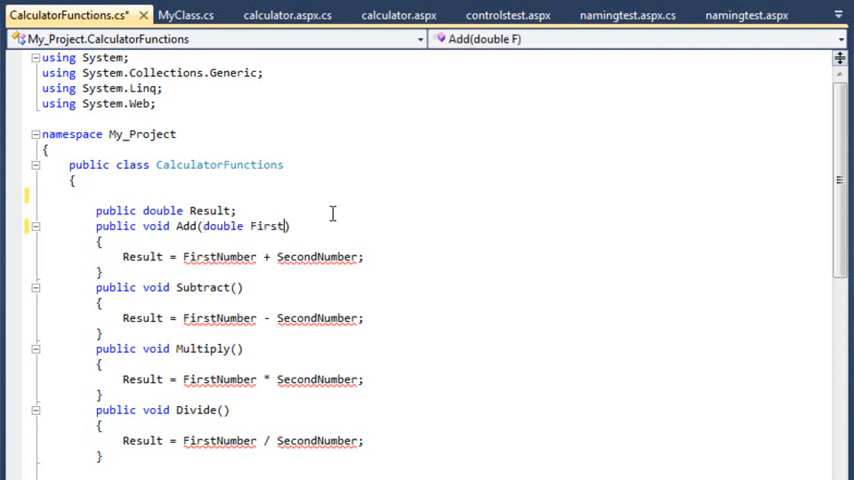
{"action": "type", "text": "Number,"}
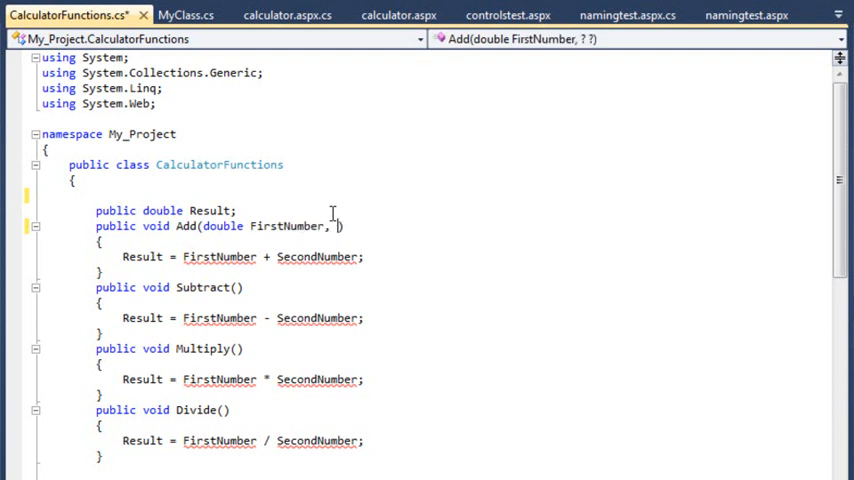
{"action": "type", "text": "double SecondNumb"}
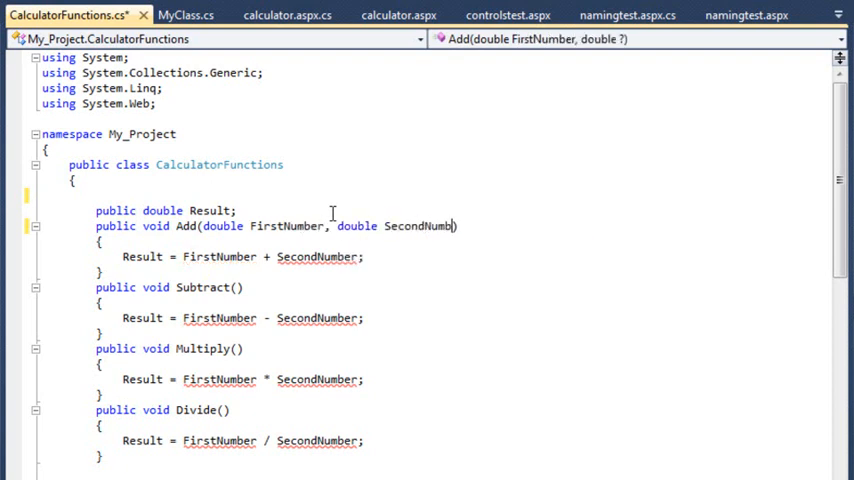
{"action": "type", "text": "er)"}
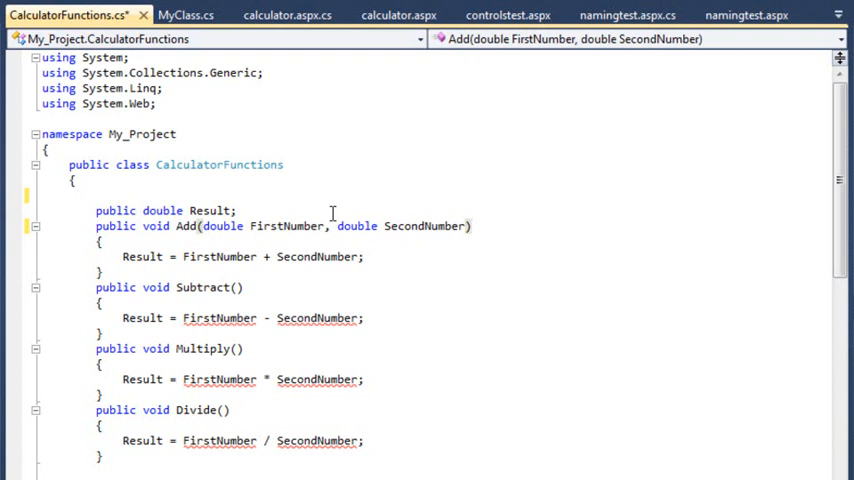
{"action": "mouse_move", "coordinate": [434, 214]}
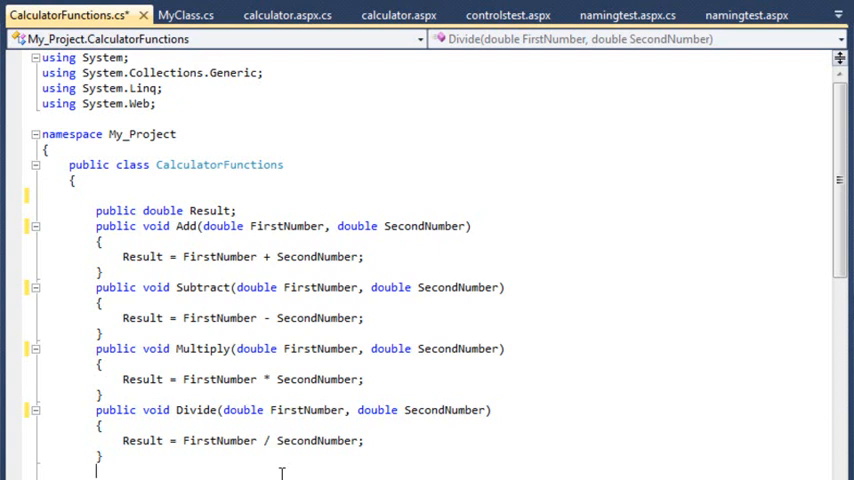
Delete the old statements inside ButtonCalculate_Click in calculator.aspx.cs
{"action": "left_click", "coordinate": [288, 14]}
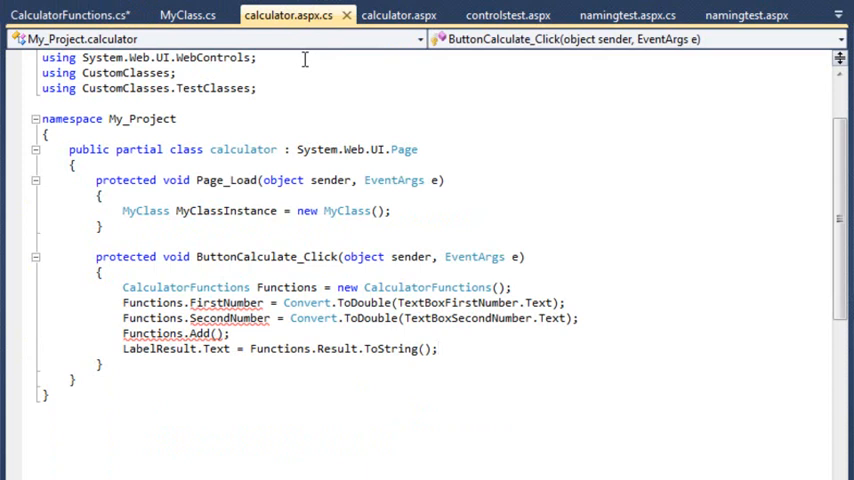
{"action": "left_click", "coordinate": [436, 348]}
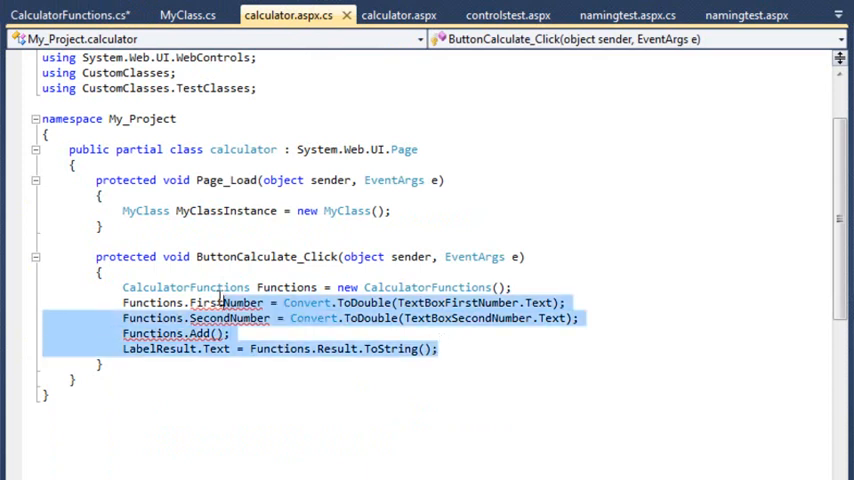
{"action": "key", "text": "Delete"}
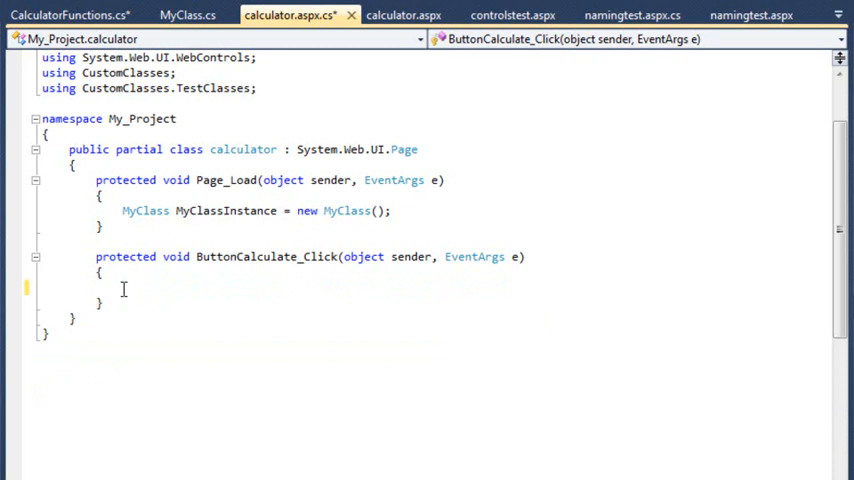
Declare double FirstNumber and SecondNumber converted from the TextBoxFirst and second text box values
{"action": "type", "text": "double FirstNumber"}
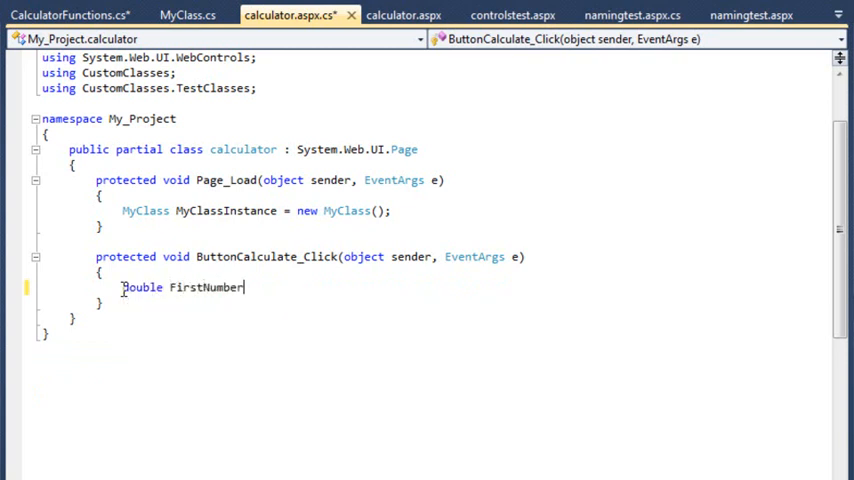
{"action": "type", "text": "= Convert.ToDouble("}
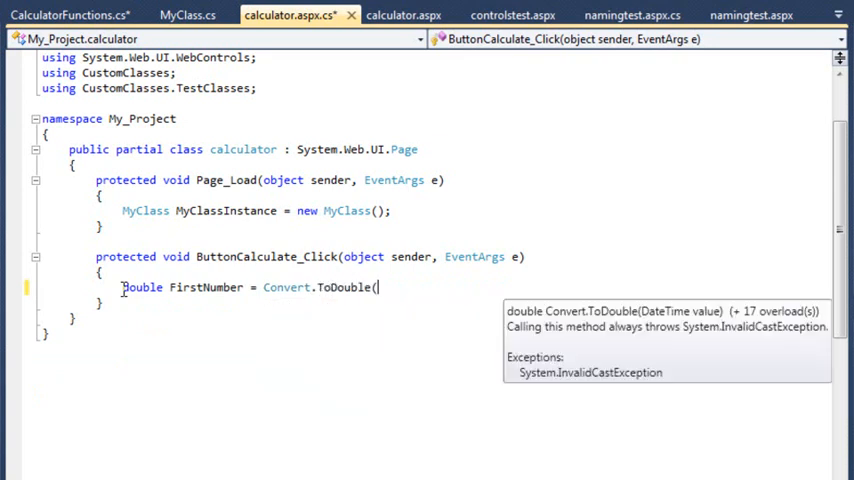
{"action": "type", "text": "TextboxfirstNumber.Text);"}
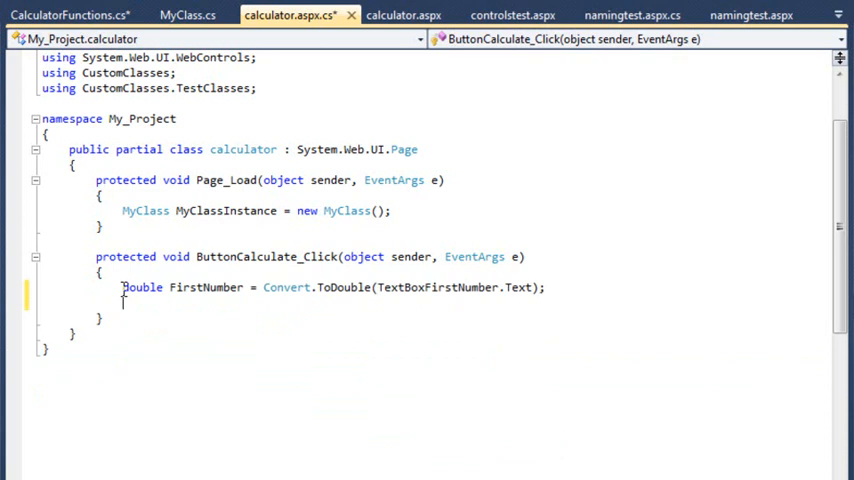
{"action": "type", "text": "double SecondNumber = Convert.ToDouble(TextBoxSecondNumber.Text"}
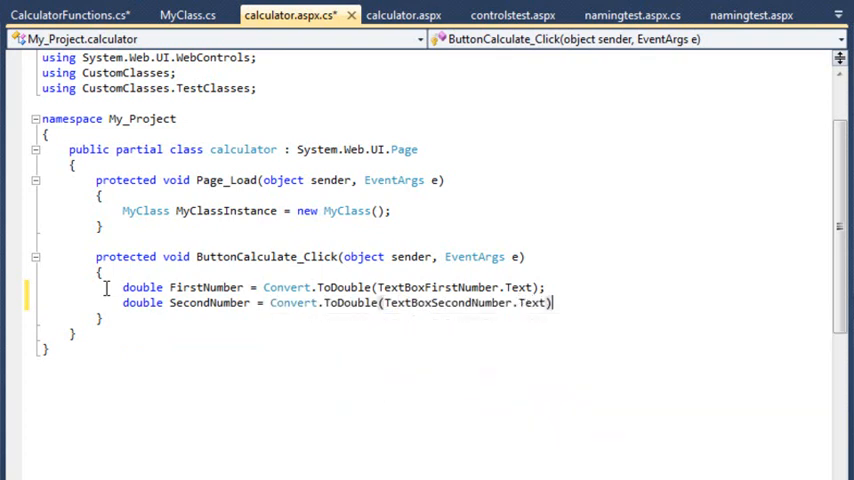
{"action": "type", "text": ";"}
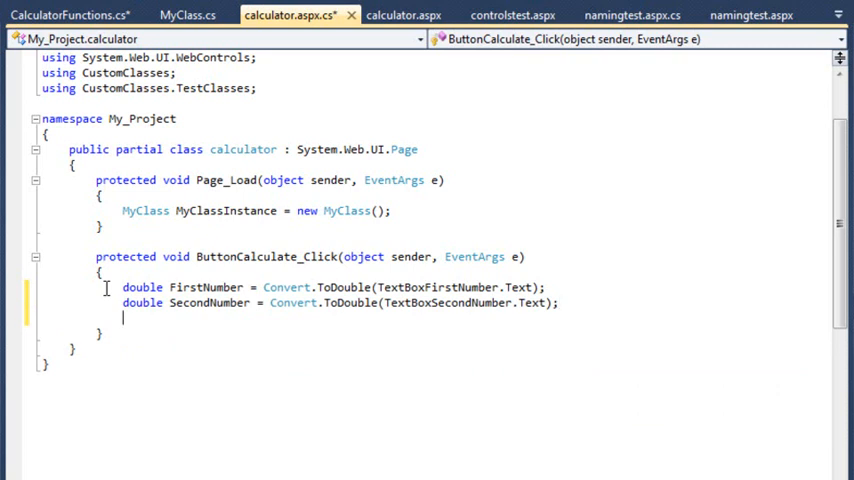
Create a CalculatorFunctions instance named Functions with new CalculatorFunctions()
{"action": "type", "text": "CalculatorFunctions"}
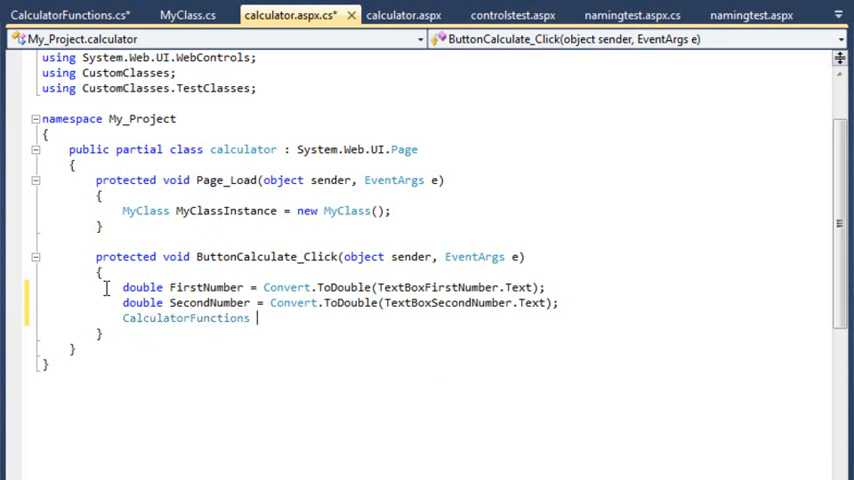
{"action": "type", "text": "Functions"}
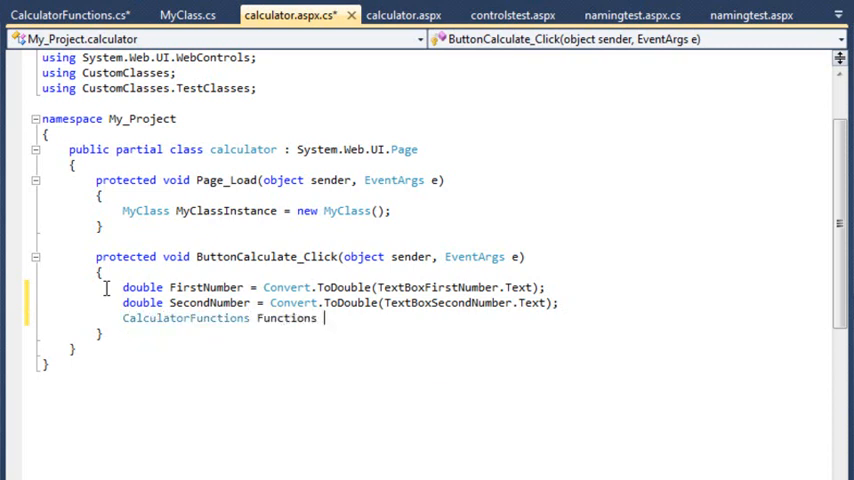
{"action": "type", "text": "= new"}
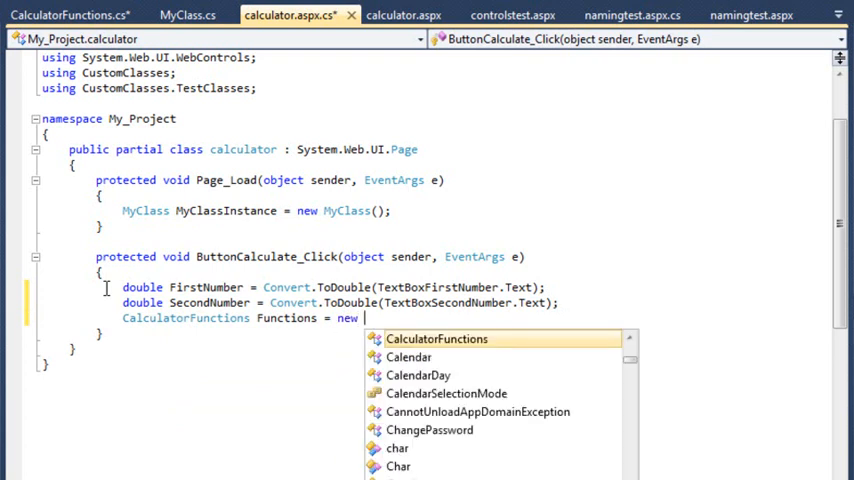
{"action": "type", "text": "ca"}
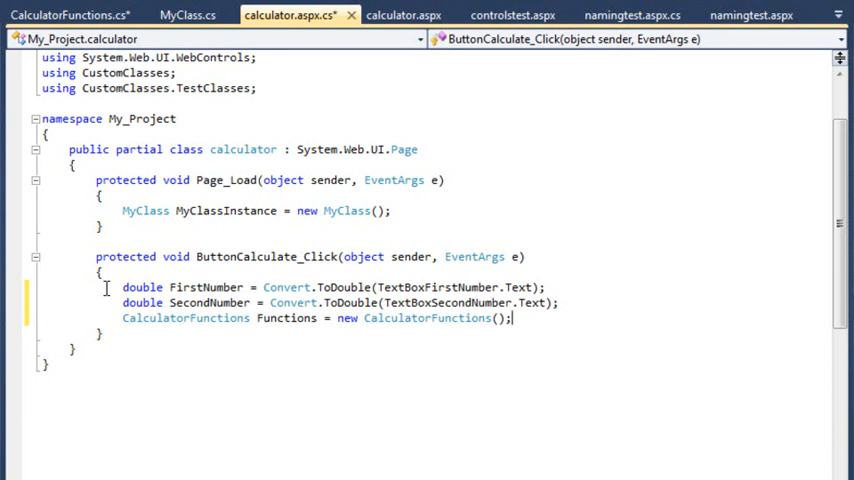
{"action": "key", "text": "enter"}
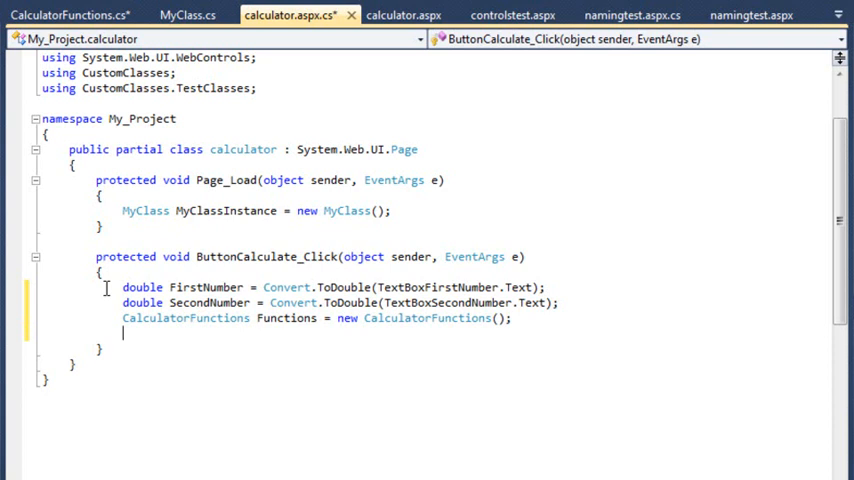
Call Functions.Add(FirstNumber, SecondNumber) in the click handler
{"action": "type", "text": "Functions.Add("}
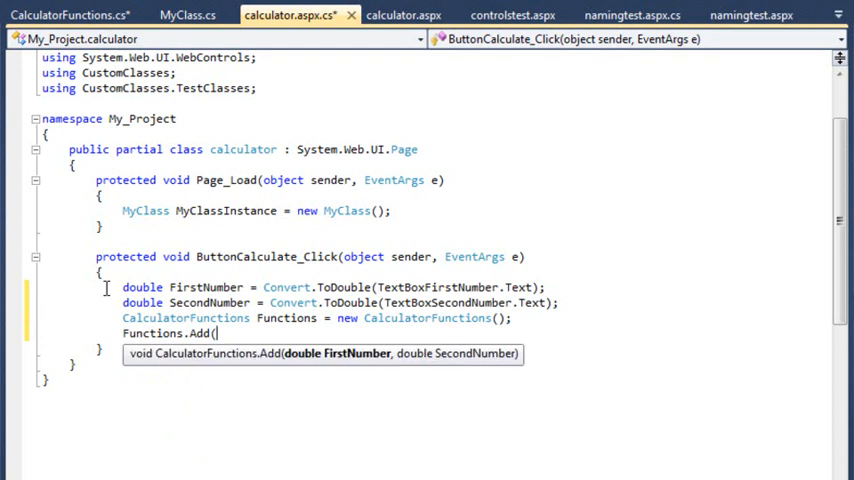
{"action": "type", "text": "Firstnu"}
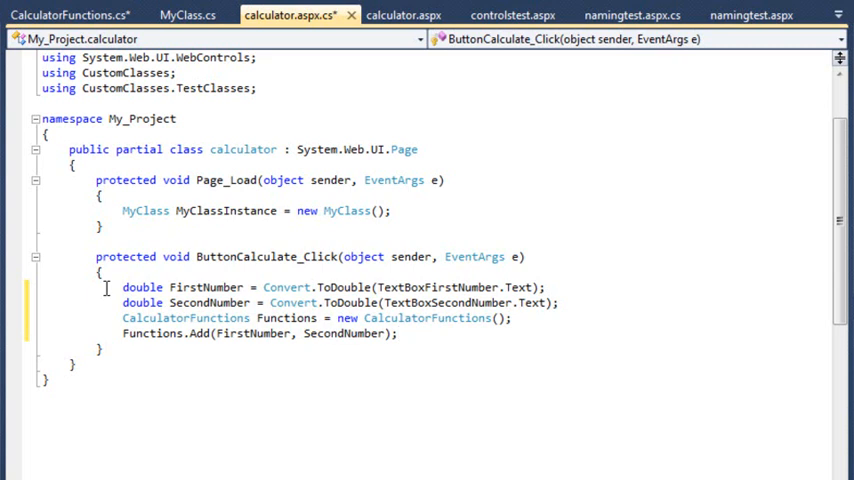
{"action": "left_click", "coordinate": [396, 332]}
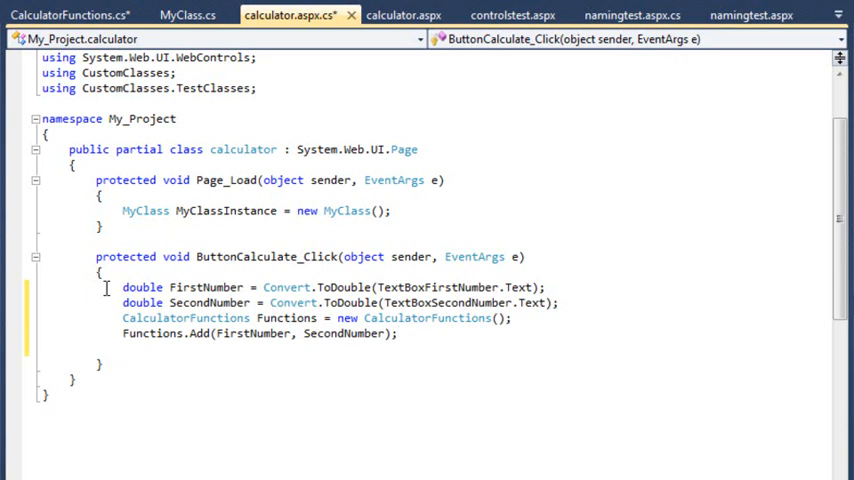
Set LabelResult.Text to Functions.Result.ToString() to display the Add result
{"action": "type", "text": "LabelResult.te"}
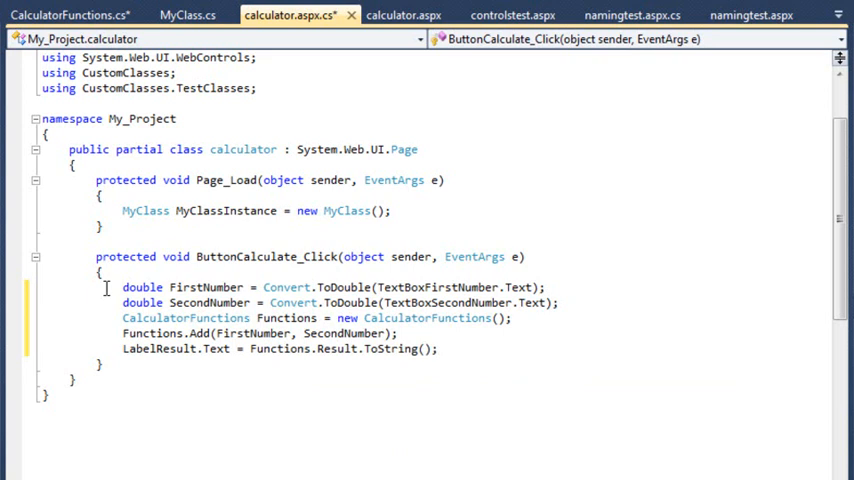
{"action": "left_click", "coordinate": [436, 348]}
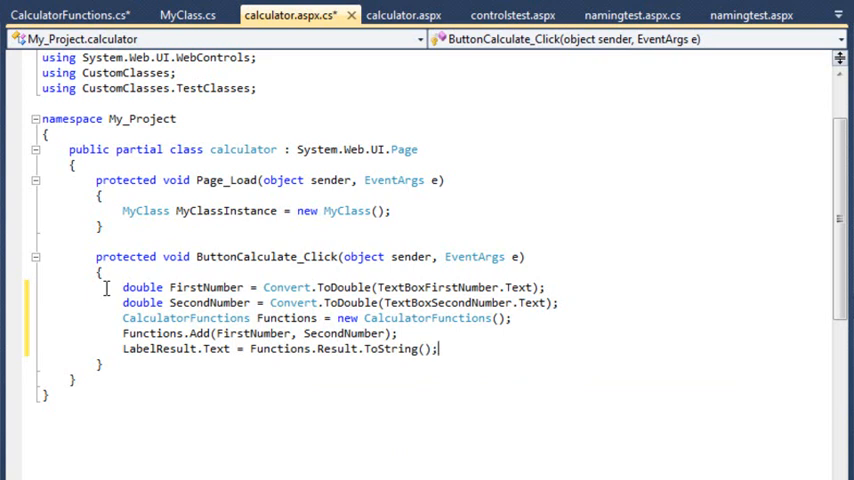
{"action": "double_click", "coordinate": [384, 348]}
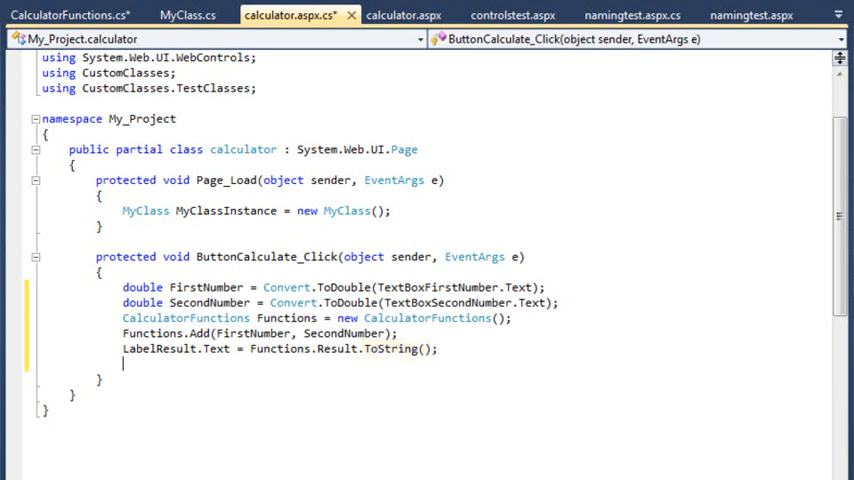
Write DateTime.Now.ToString("yyyy") to format the current year
{"action": "type", "text": "DAtet"}
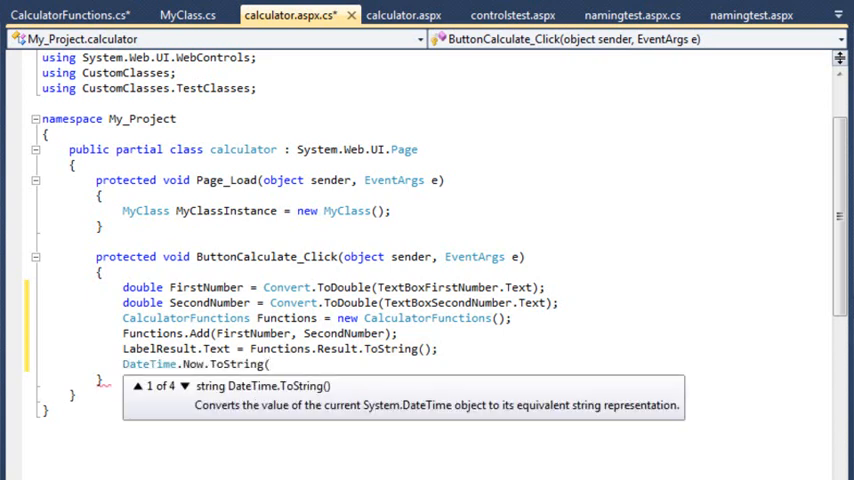
{"action": "type", "text": "\"yyy"}
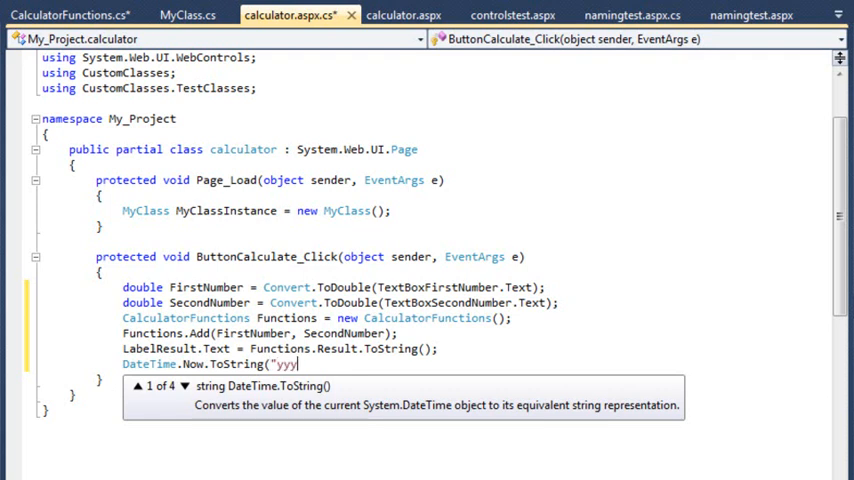
{"action": "type", "text": "y\");"}
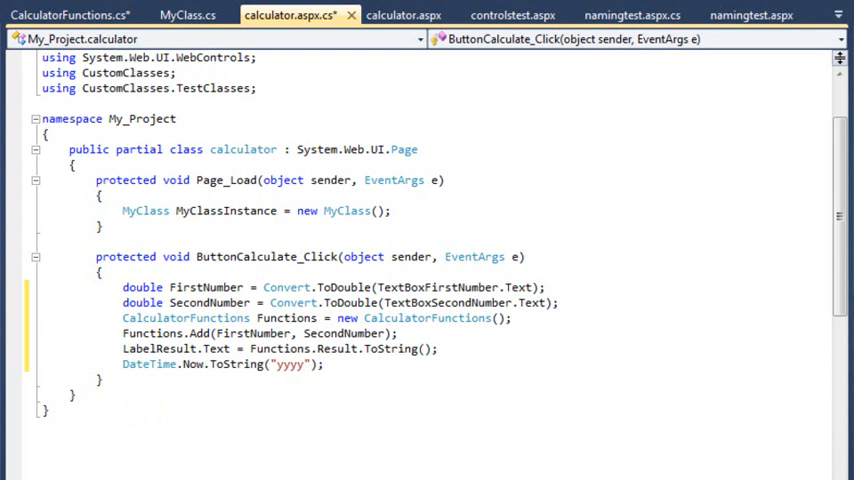
Add System.Globalization.CultureInfo.GetCultureInfo("fr-FR") as the second ToString argument
{"action": "left_click", "coordinate": [322, 364]}
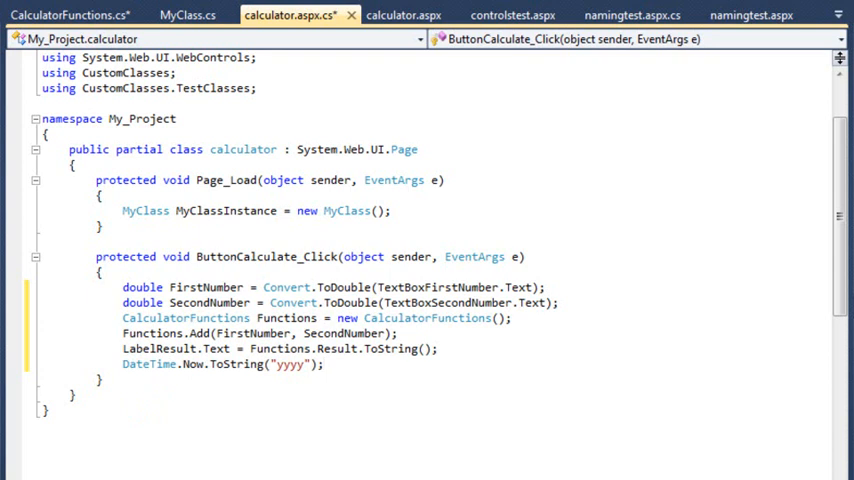
{"action": "type", "text": ","}
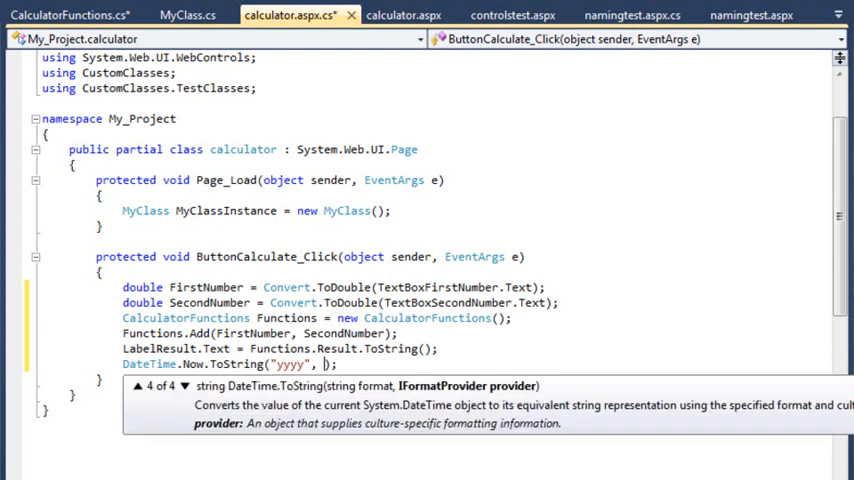
{"action": "type", "text": "System.gl"}
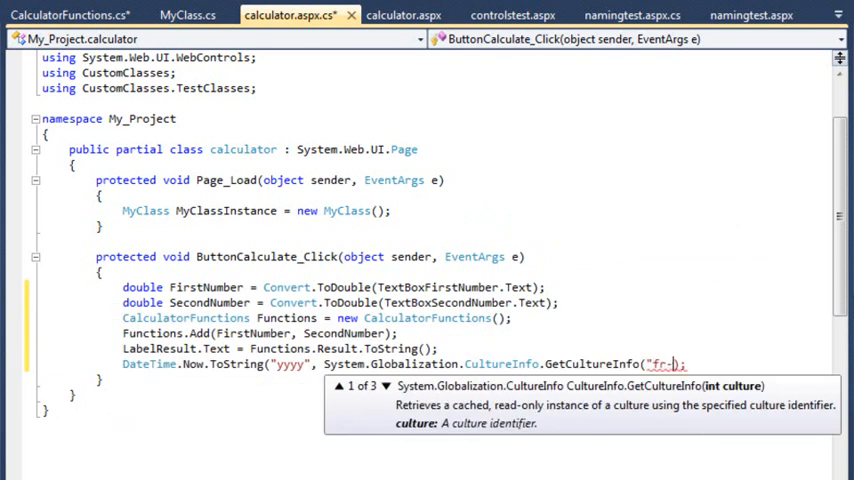
{"action": "type", "text": "FR\")"}
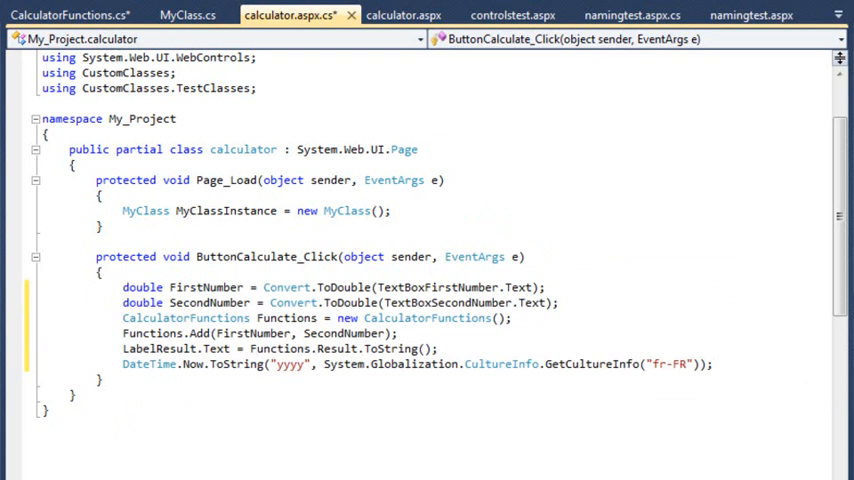
{"action": "left_click", "coordinate": [712, 364]}
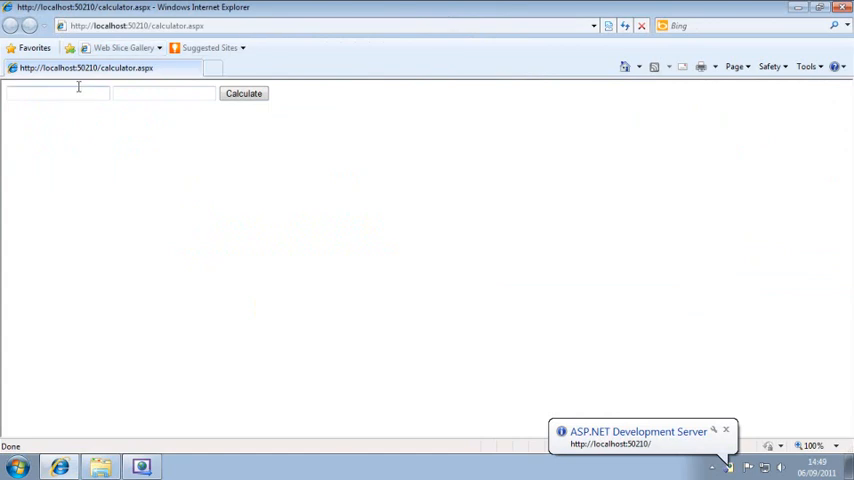
Enter 3.5 and 0.5 on the calculator page and calculate to get 4
{"action": "type", "text": "3.5"}
{"action": "type", "text": "0.5"}
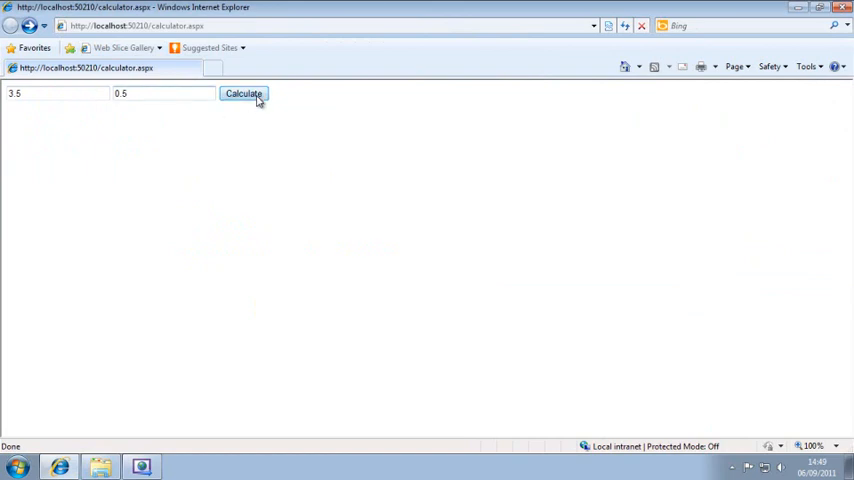
{"action": "left_click", "coordinate": [242, 92]}
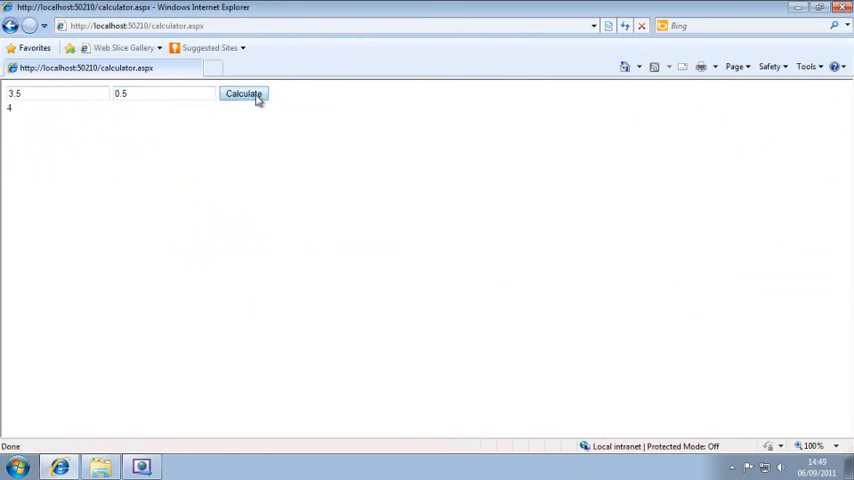